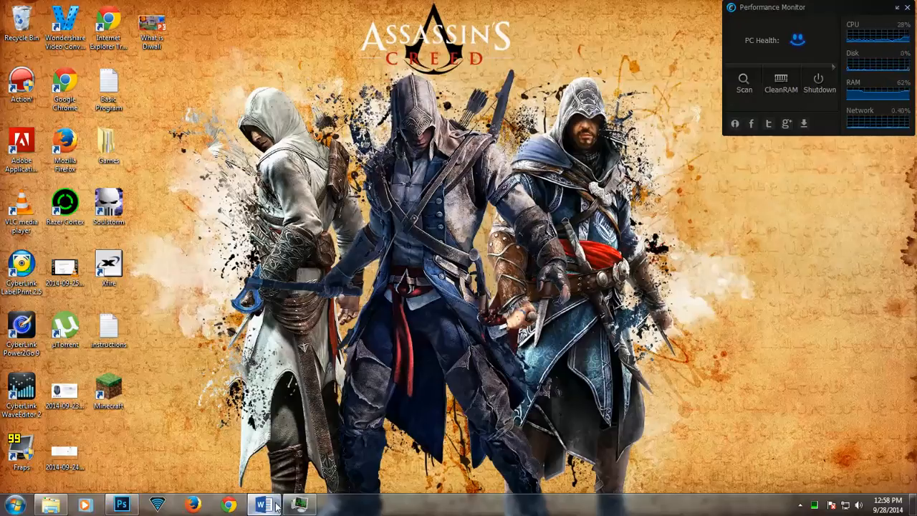
View the resize tutorial steps in Word, then bring Photoshop to the front.
left_click(264, 504)
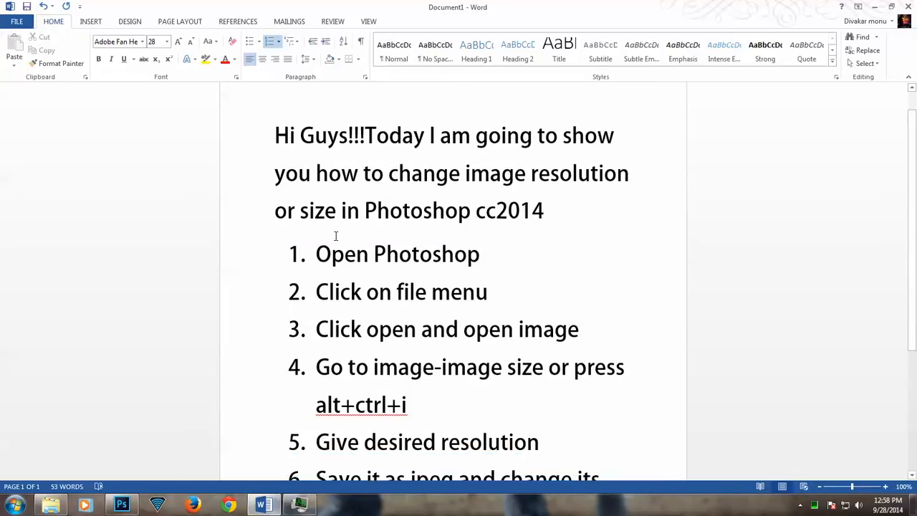
left_click(120, 504)
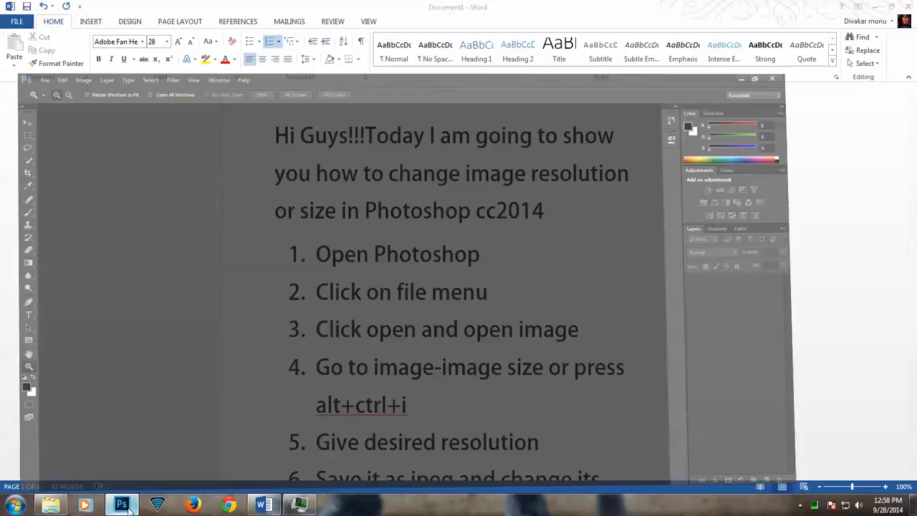
Open batman-game-wallpapers-free from the GMAES wallpaper folder via File > Open.
left_click(120, 504)
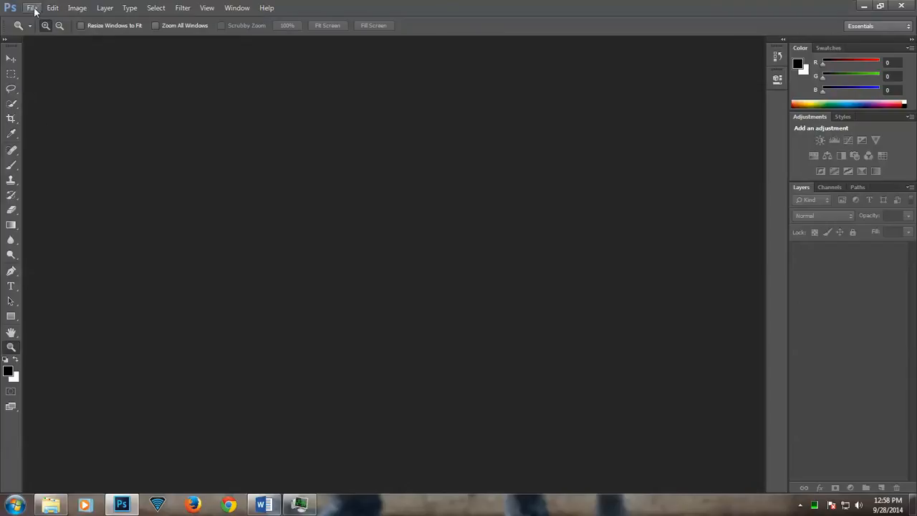
left_click(31, 9)
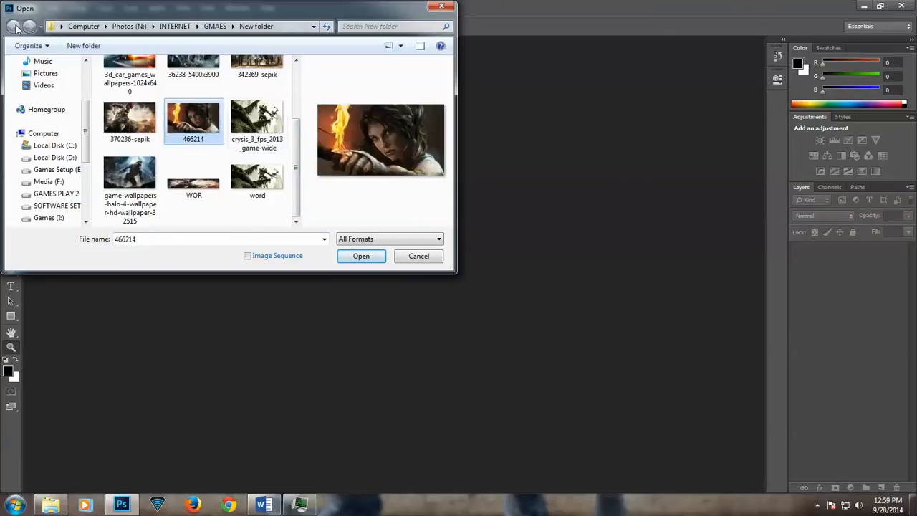
left_click(13, 26)
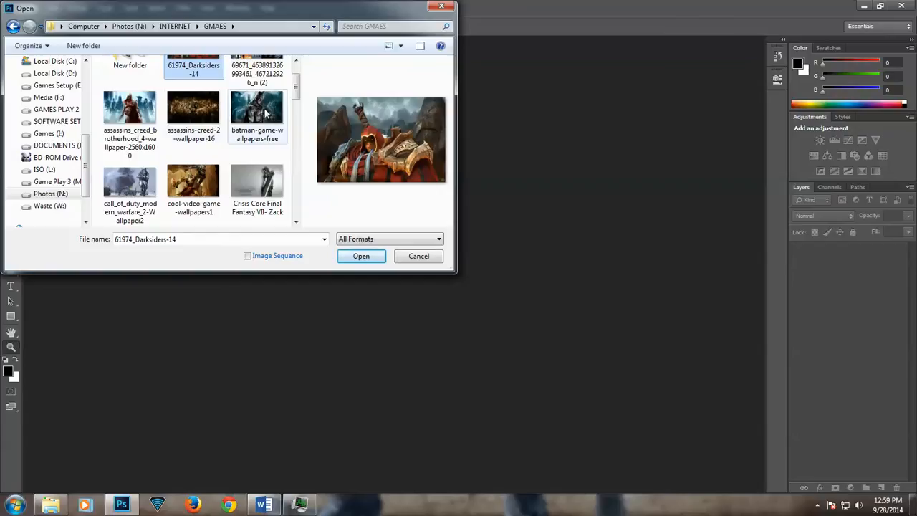
left_click(361, 255)
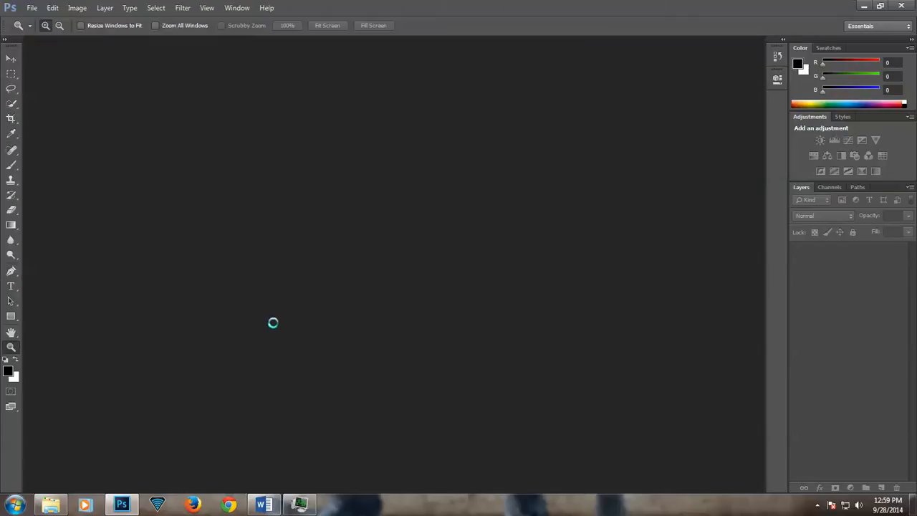
Review the tutorial's remaining steps in Word, down to saving as JPEG.
left_click(264, 504)
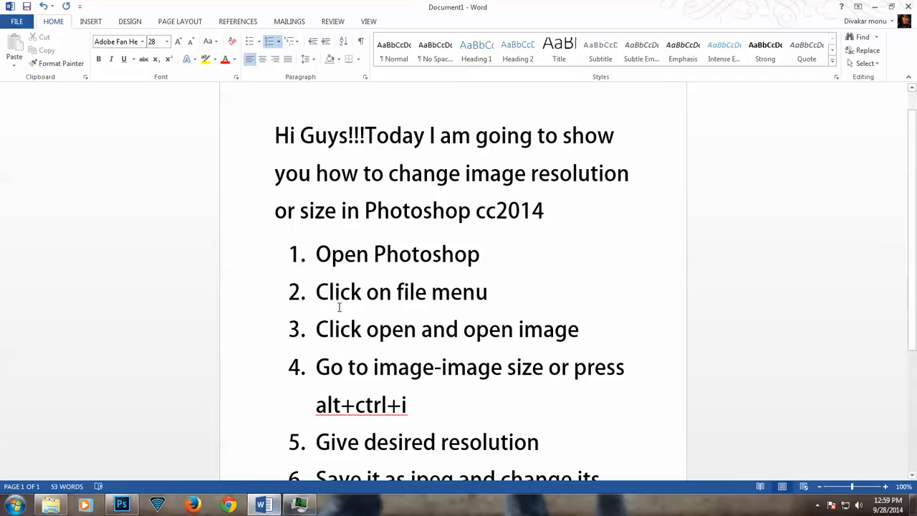
scroll("down", 3)
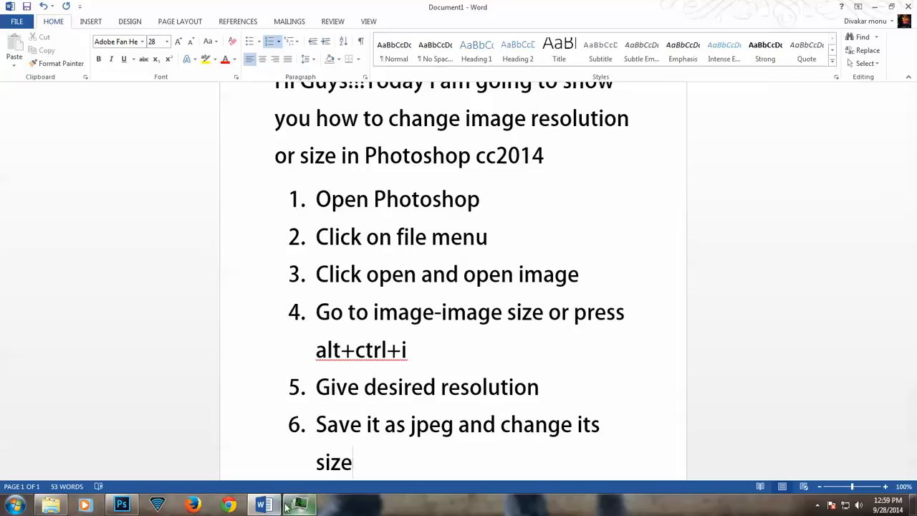
Set the image size to Width 1920 and Height 1080 pixels with proportions unlinked.
left_click(121, 504)
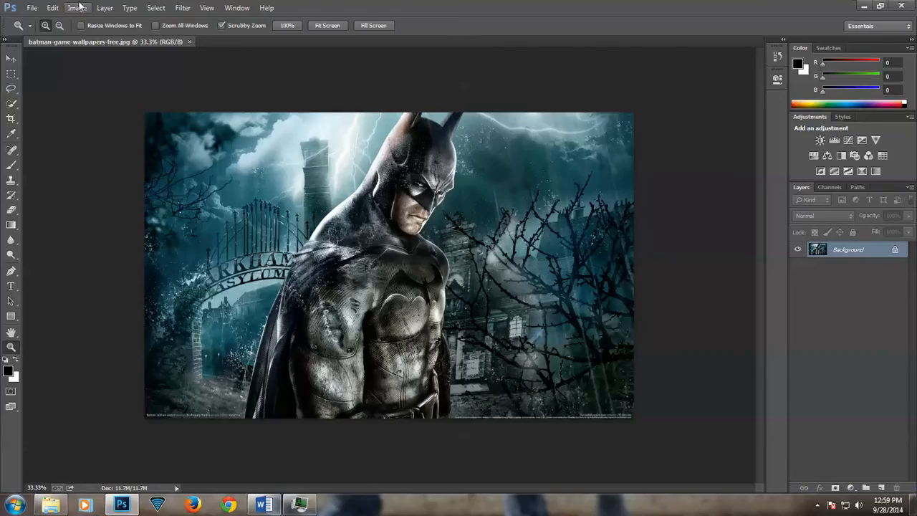
left_click(77, 8)
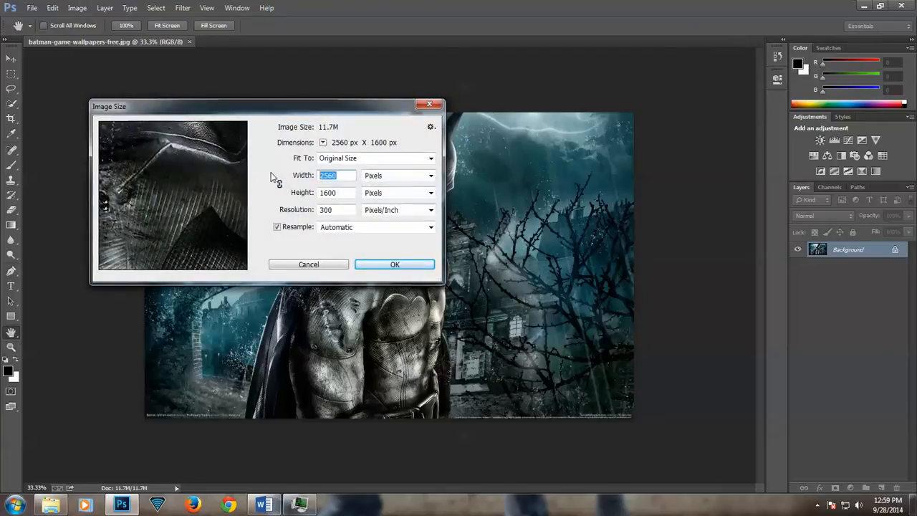
type("19")
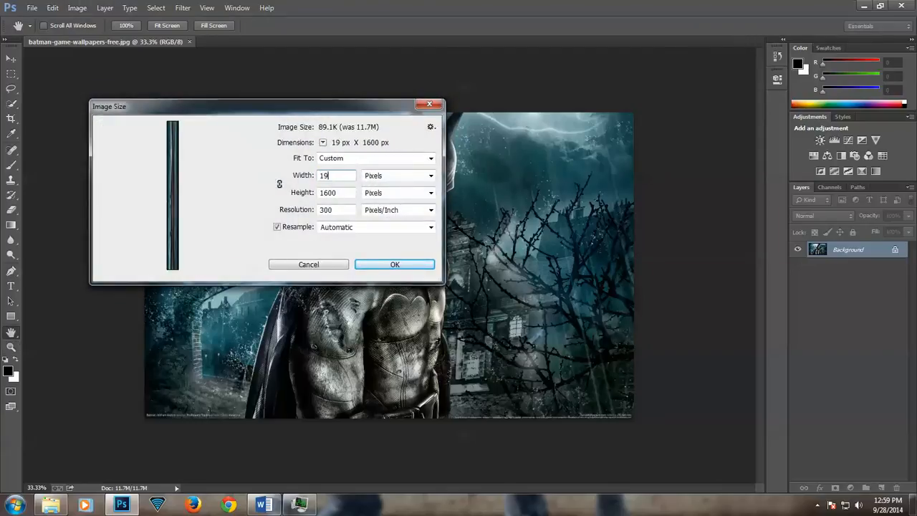
type("1920")
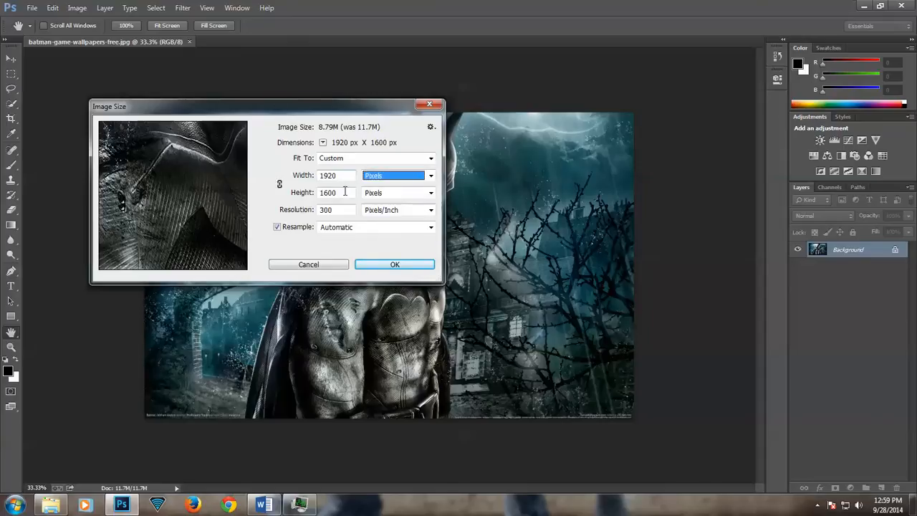
type("1080")
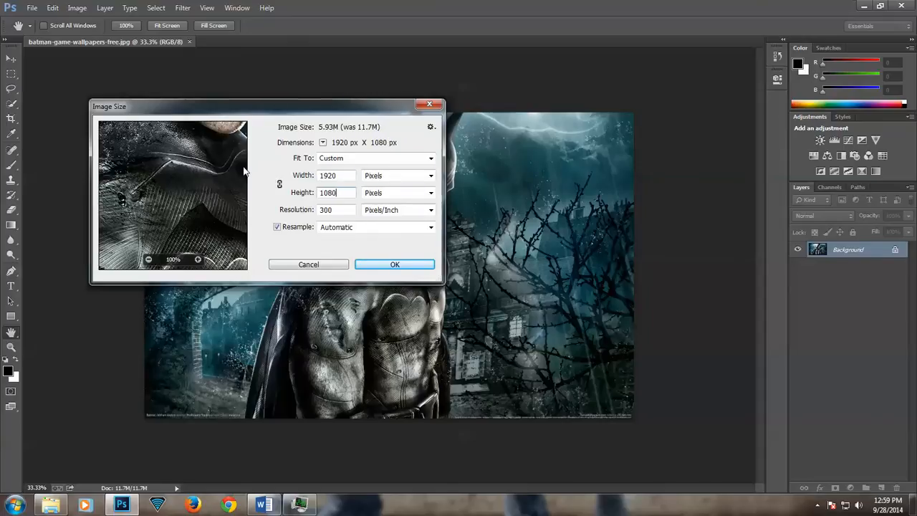
left_click(394, 264)
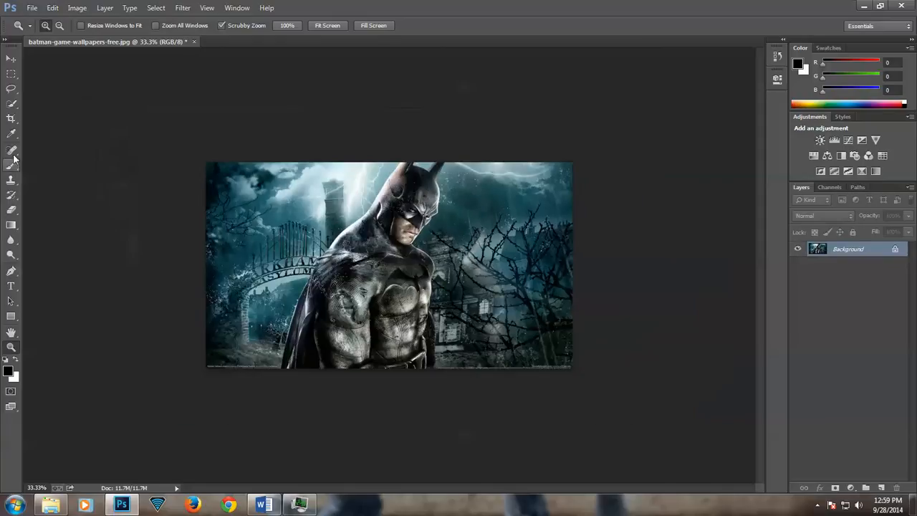
Save the wallpaper as a JPEG, confirming replacement of the existing file.
left_click(32, 8)
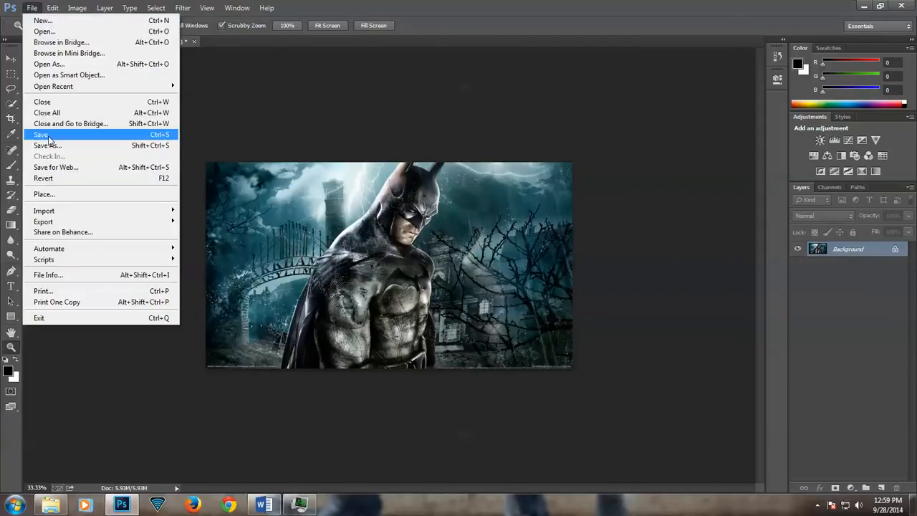
mouse_move(47, 146)
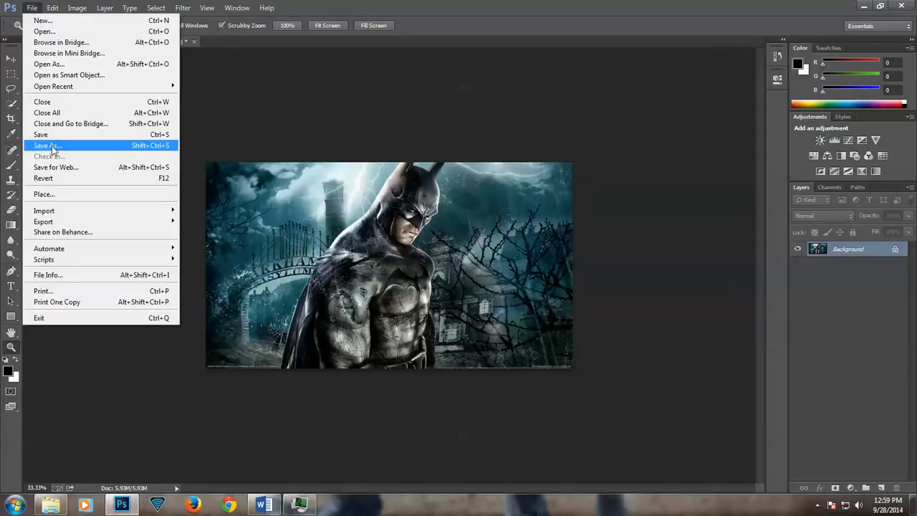
left_click(47, 146)
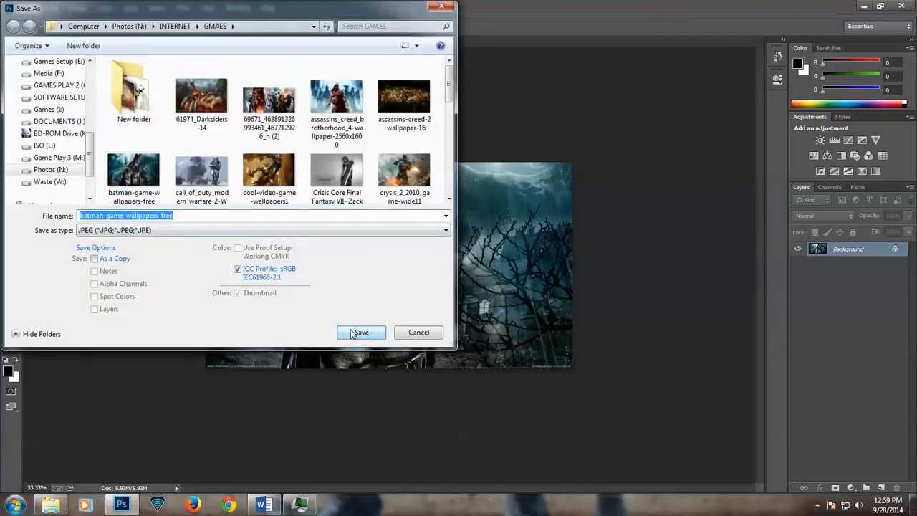
left_click(361, 333)
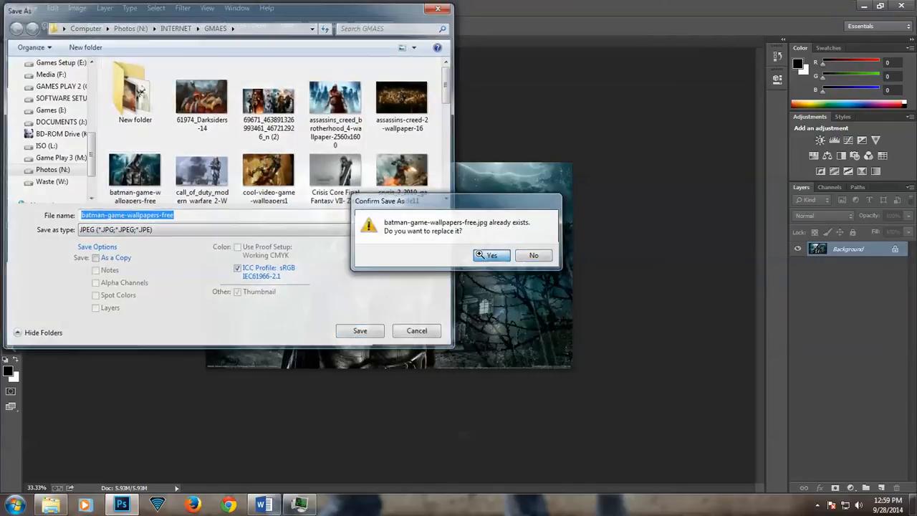
left_click(490, 255)
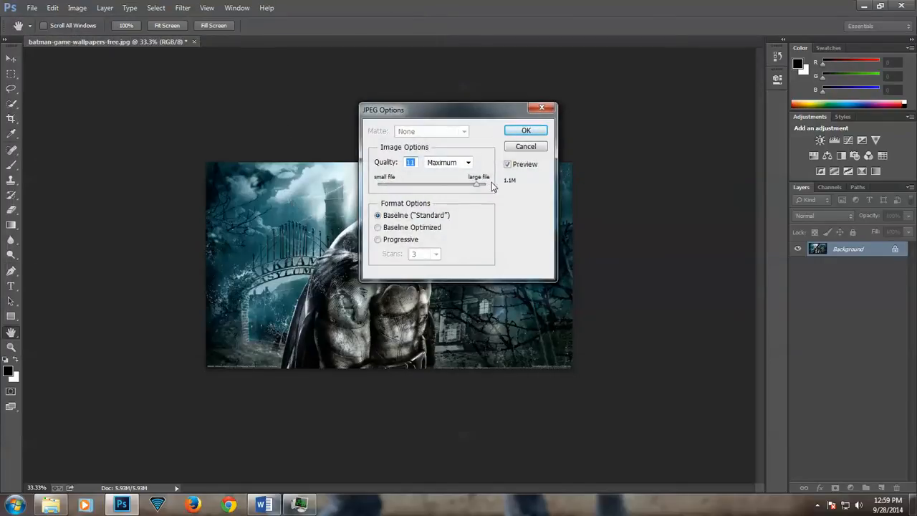
Try High quality, settle on Maximum, and complete the JPEG save.
left_click_drag(478, 183, 460, 184)
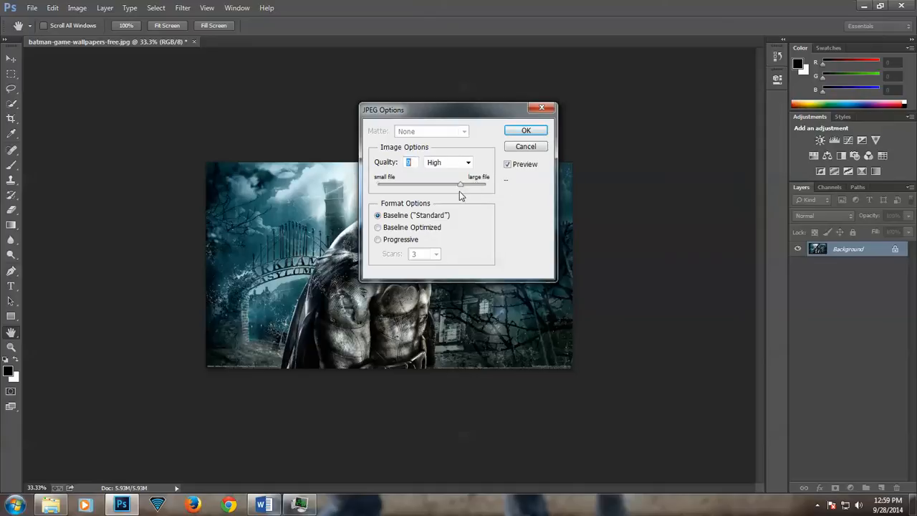
left_click_drag(460, 183, 390, 184)
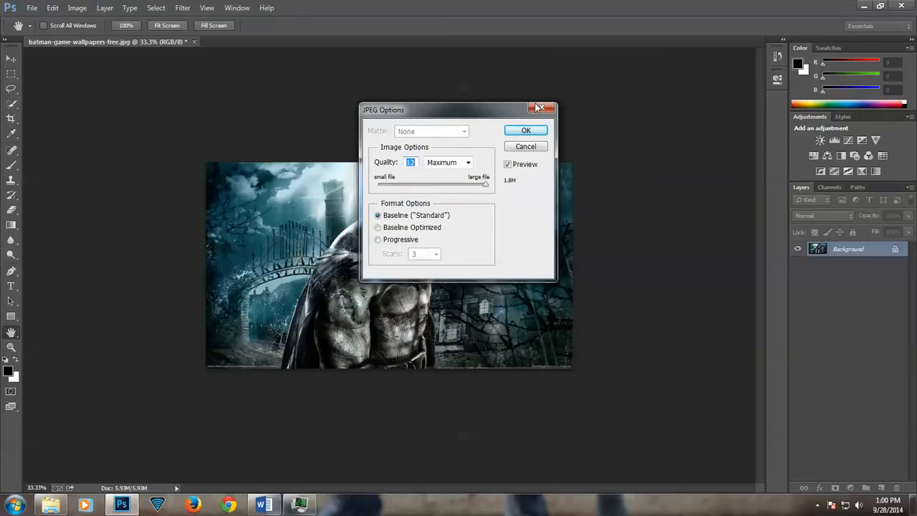
left_click(525, 130)
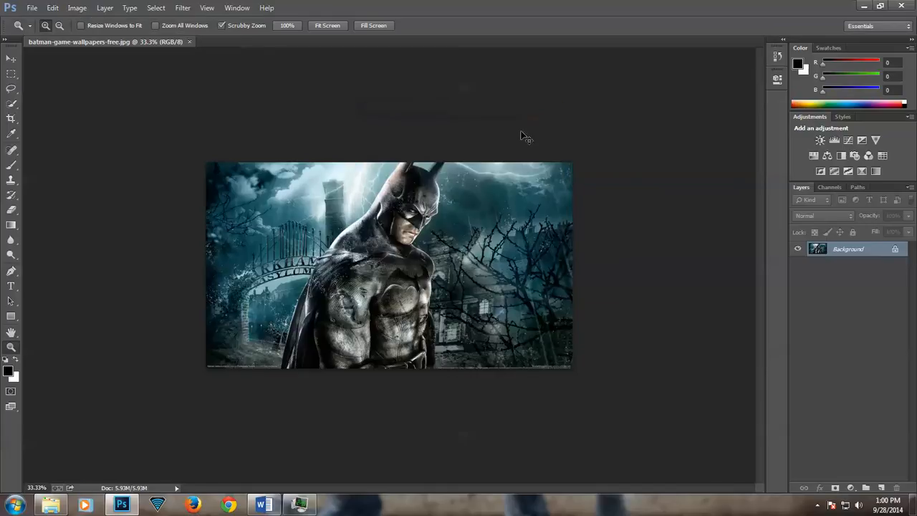